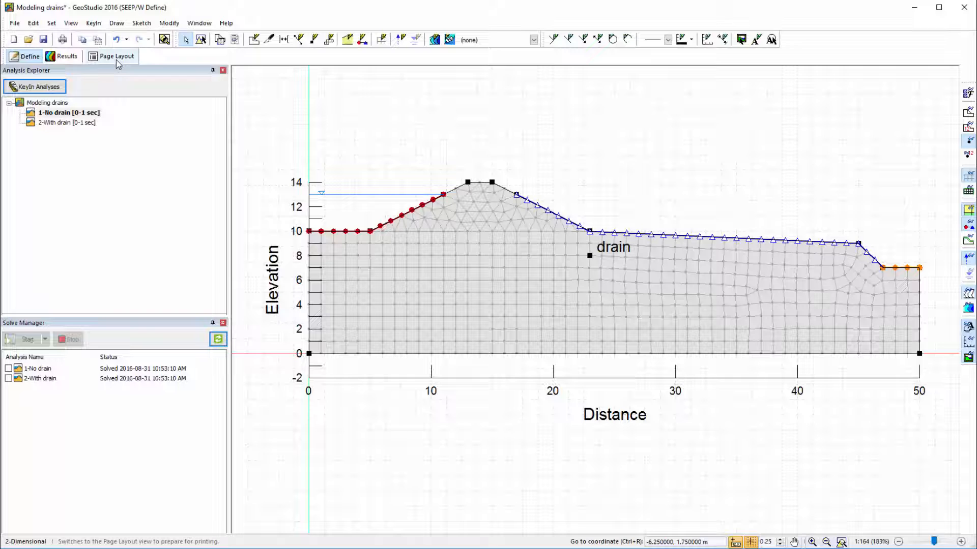
# - Show the drain model in page layout, try portrait, then keep landscape on the Legal page
pyautogui.click(116, 56)
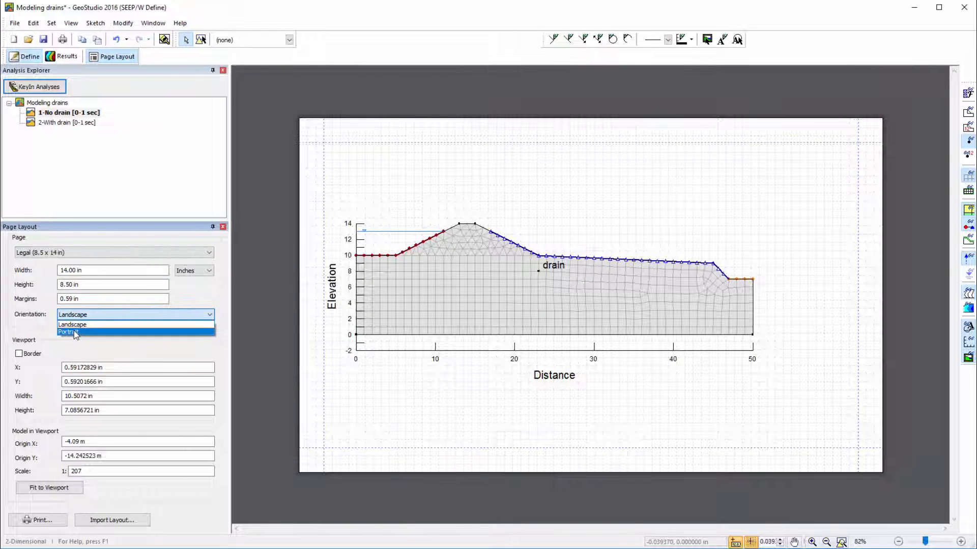
pyautogui.click(67, 331)
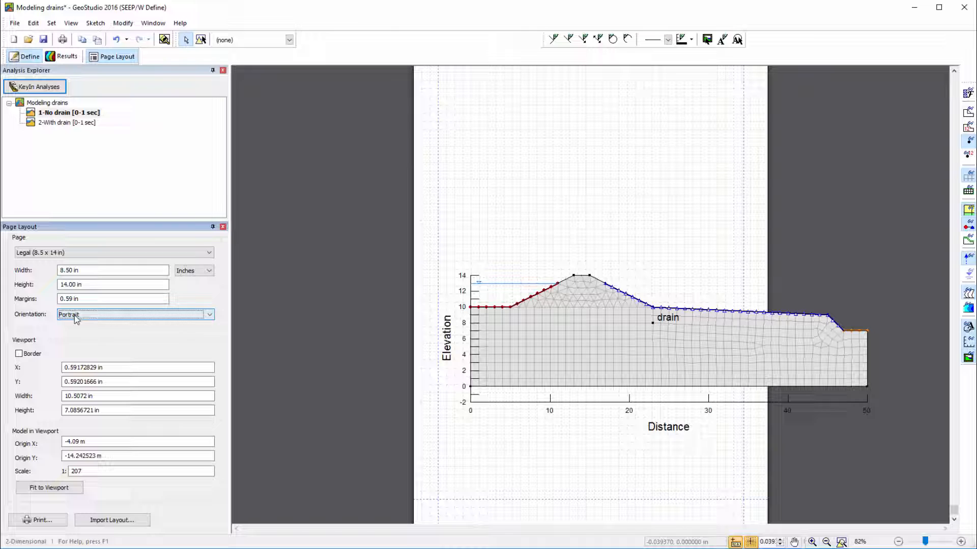
pyautogui.click(136, 315)
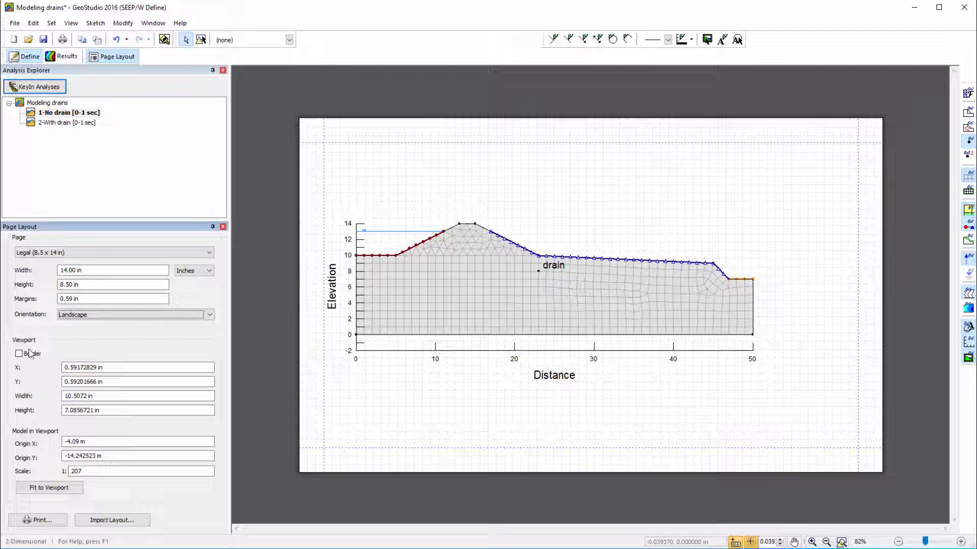
# - Give the viewport a border at X 1 in, Y 1 in, 12 in wide by 6.5 in high
pyautogui.click(18, 354)
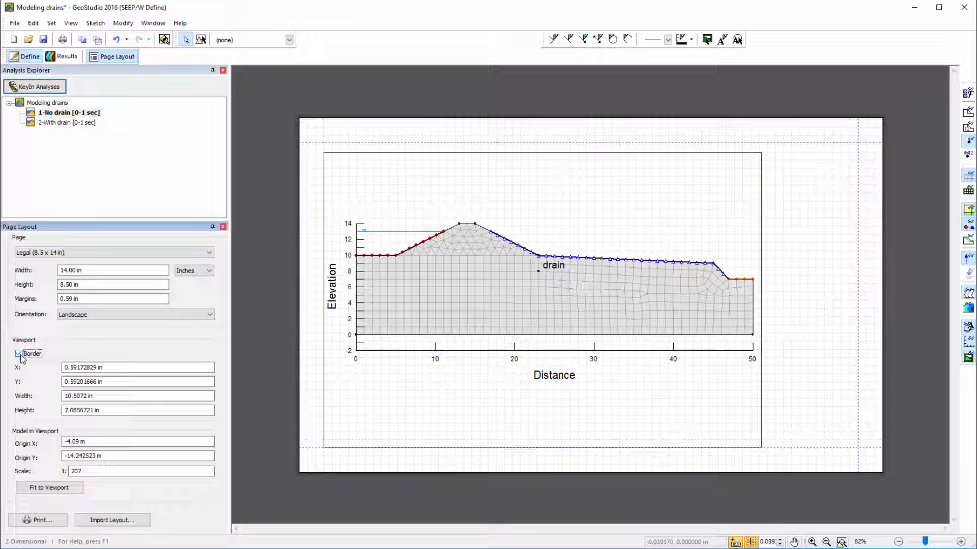
pyautogui.click(137, 367)
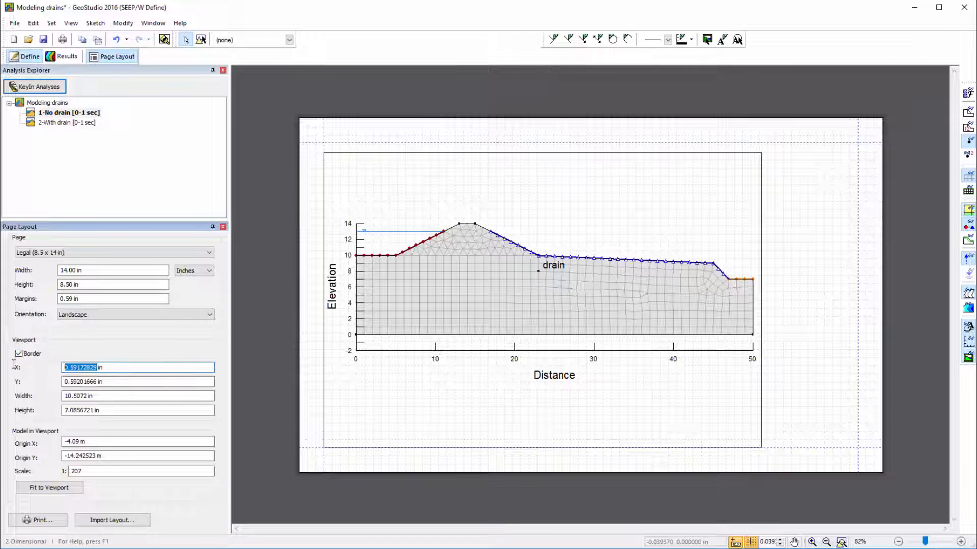
pyautogui.write('1 in')
pyautogui.click(137, 410)
pyautogui.write('6.5')
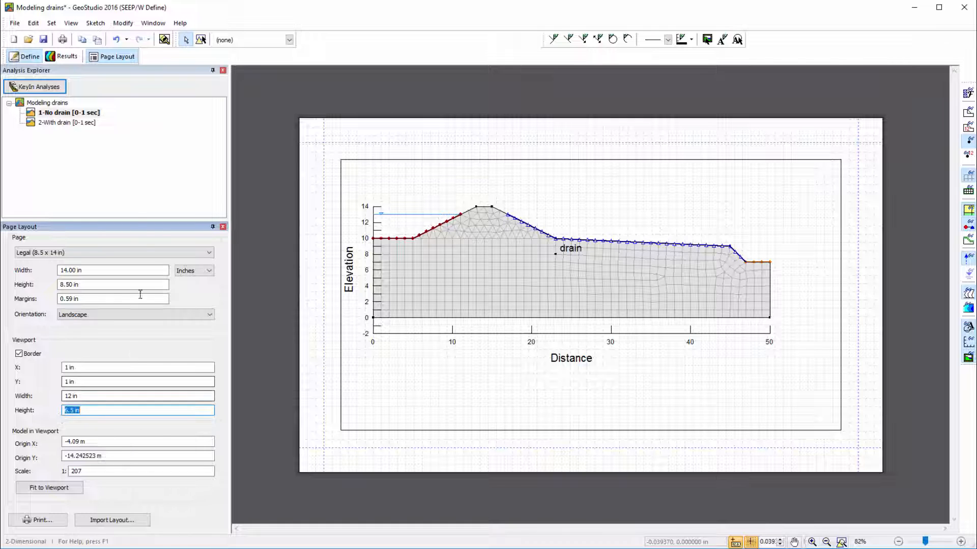
pyautogui.click(124, 23)
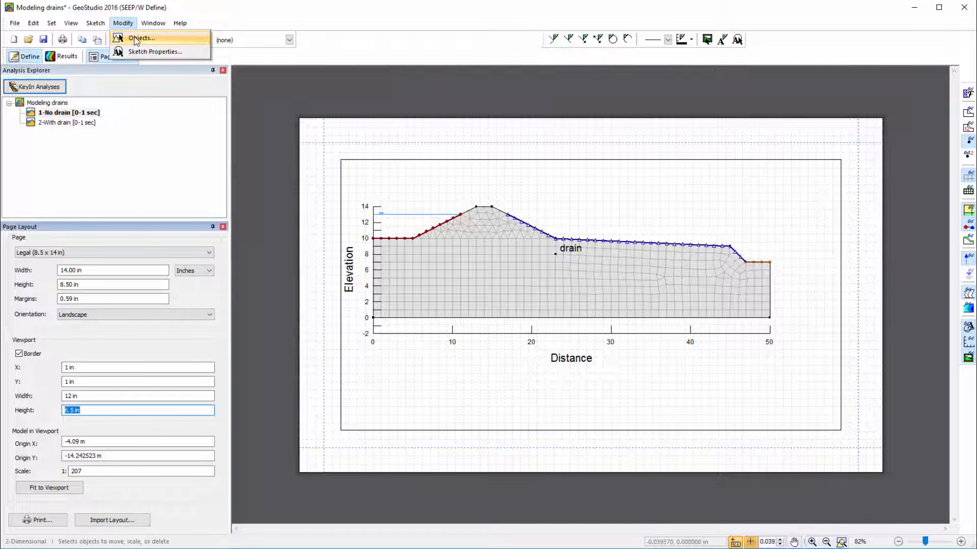
# - Use Modify Objects to stretch the viewport to the page margins, about 12.816 by 7.316 in
pyautogui.click(142, 38)
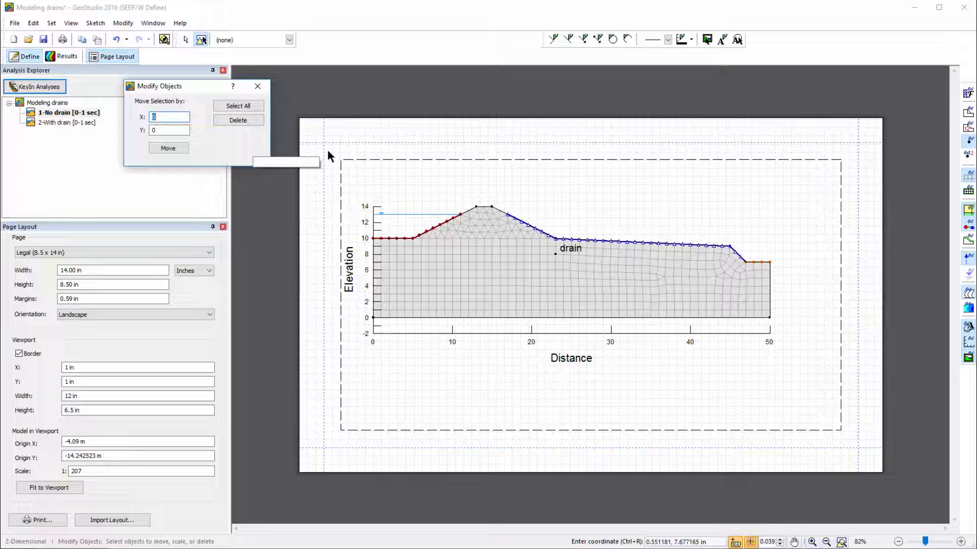
pyautogui.click(238, 105)
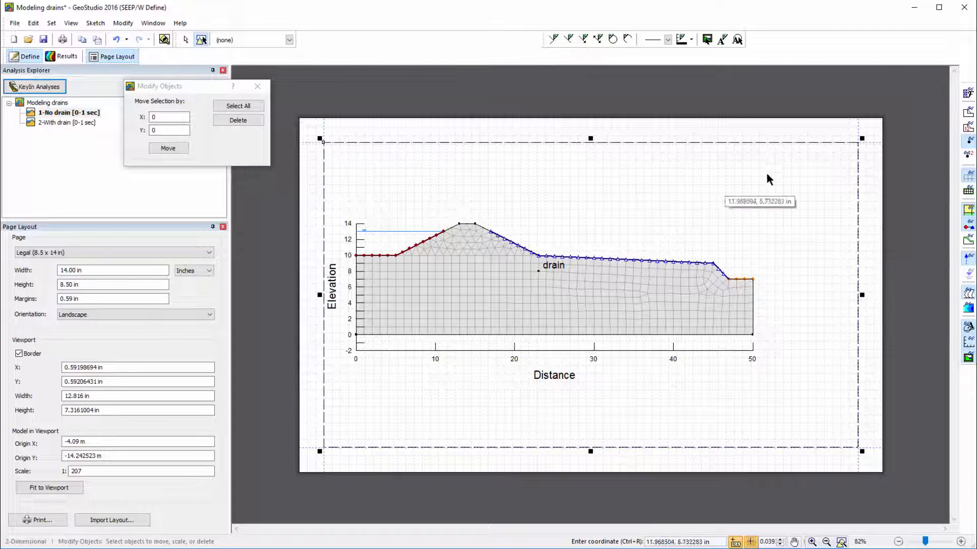
pyautogui.click(256, 86)
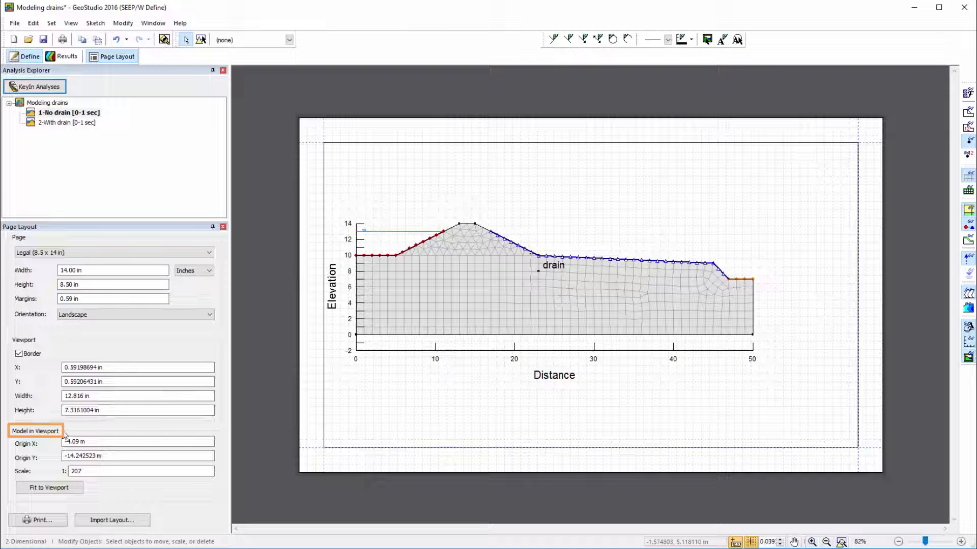
# - Fit the model to the viewport, then set origin -8 m, -15 m and scale 200
pyautogui.click(137, 441)
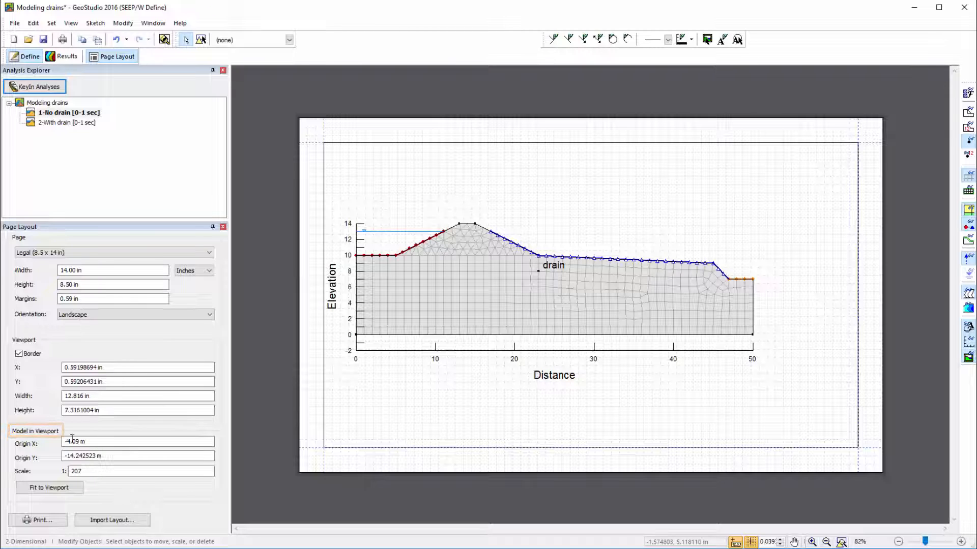
pyautogui.click(49, 487)
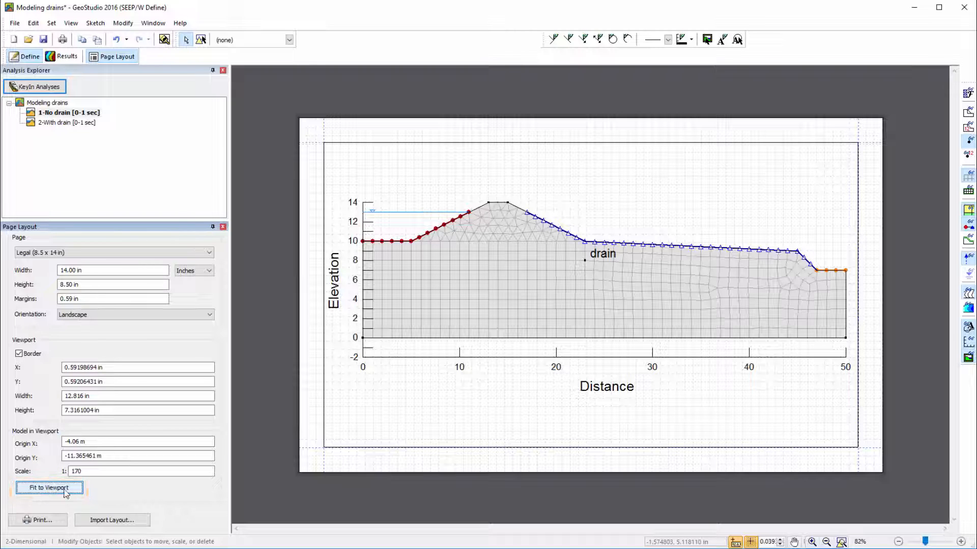
pyautogui.click(49, 487)
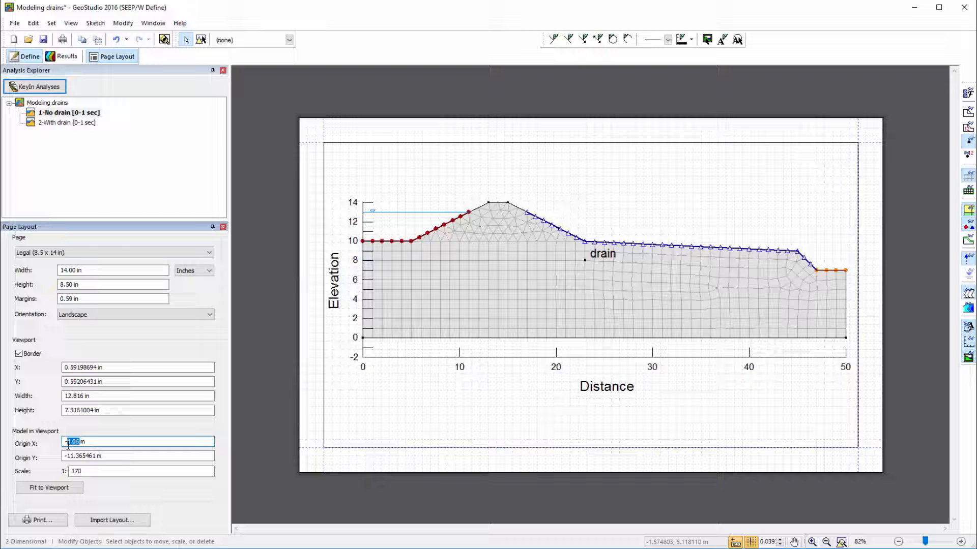
pyautogui.write('-8 m')
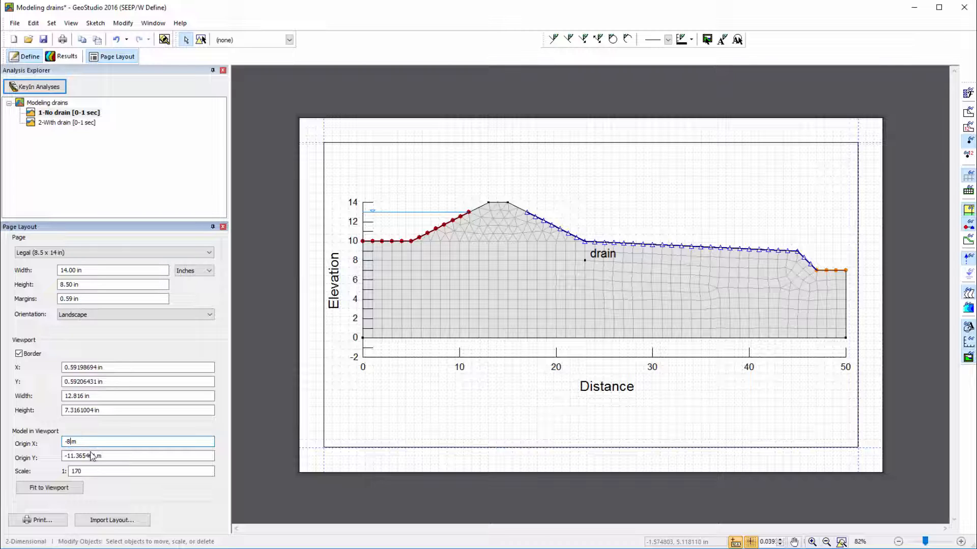
pyautogui.write('-8 m')
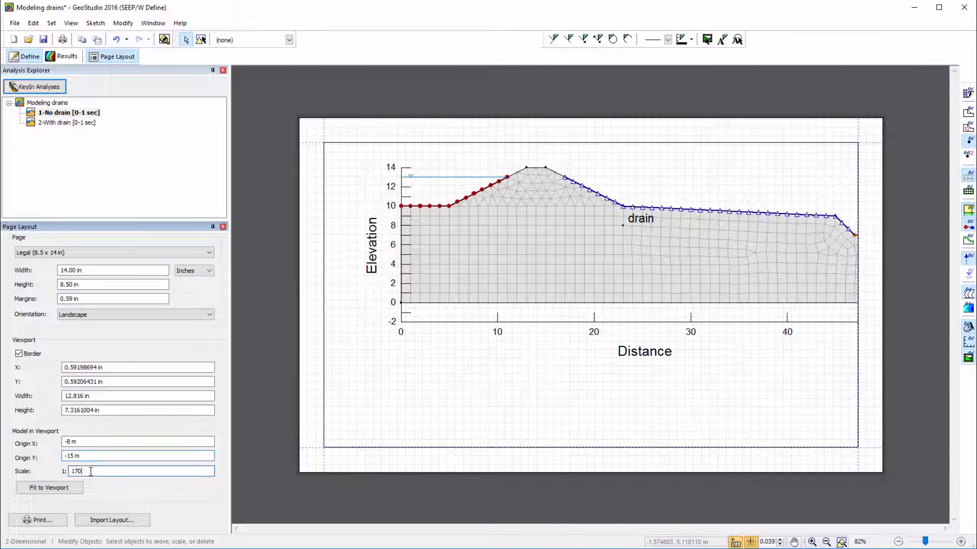
pyautogui.write('200')
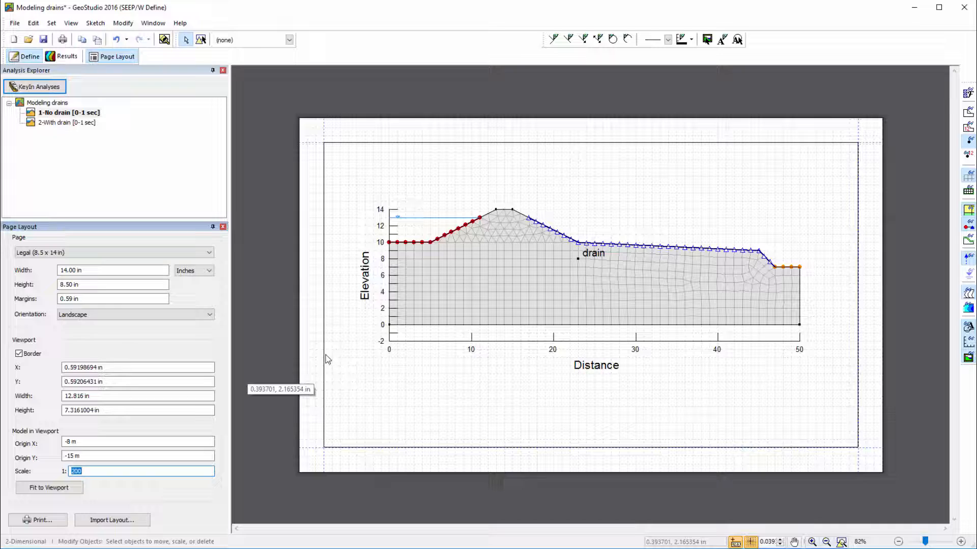
pyautogui.moveTo(486, 362)
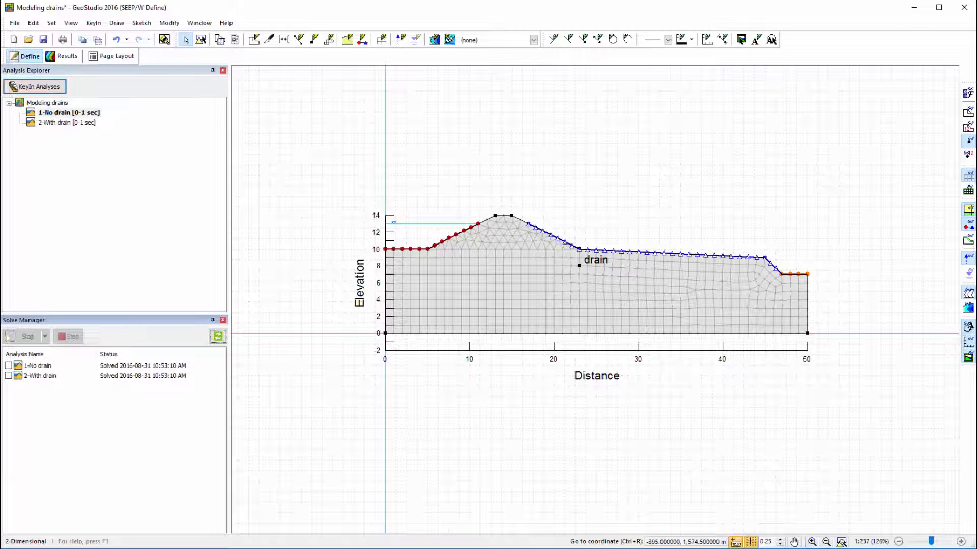
# - Set the reference scale to 200 in Units and Scale and return to page layout
pyautogui.click(50, 24)
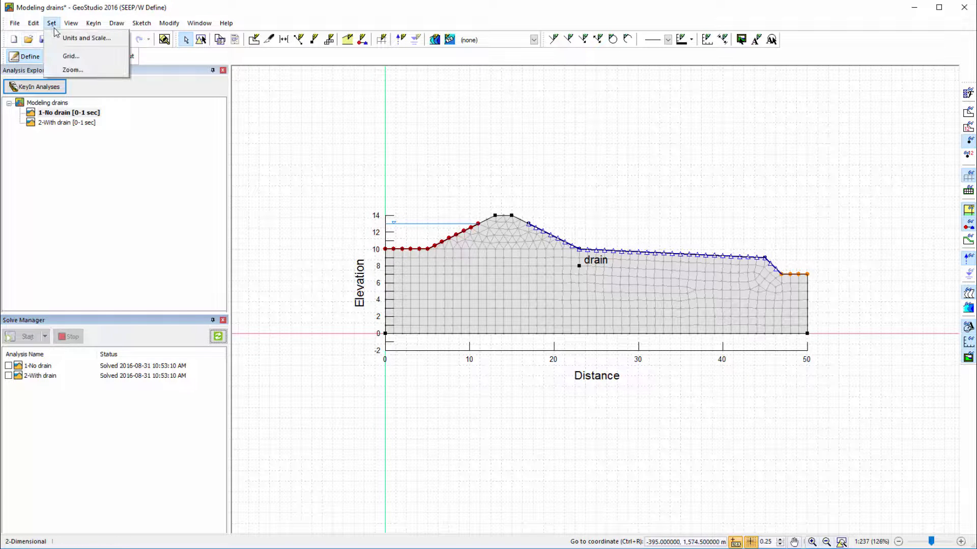
pyautogui.click(85, 38)
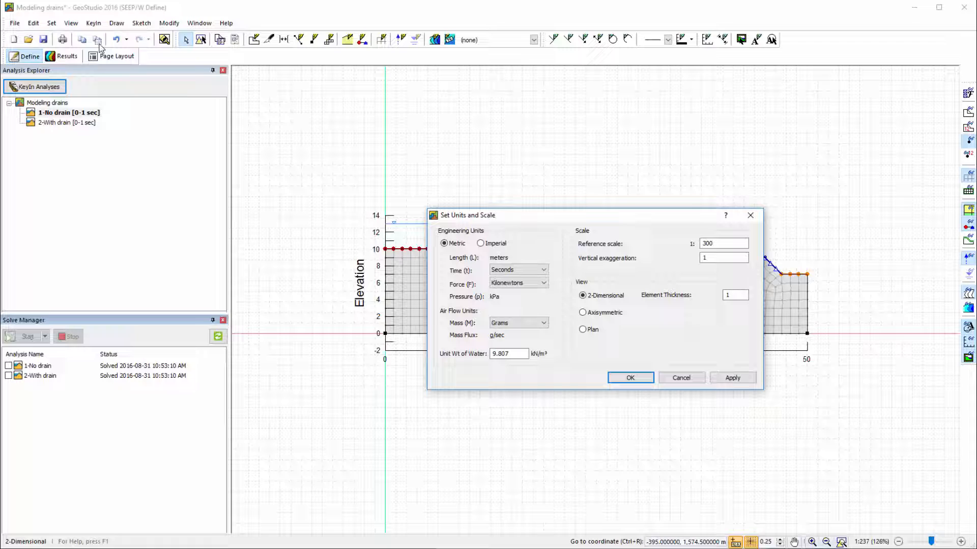
pyautogui.click(723, 243)
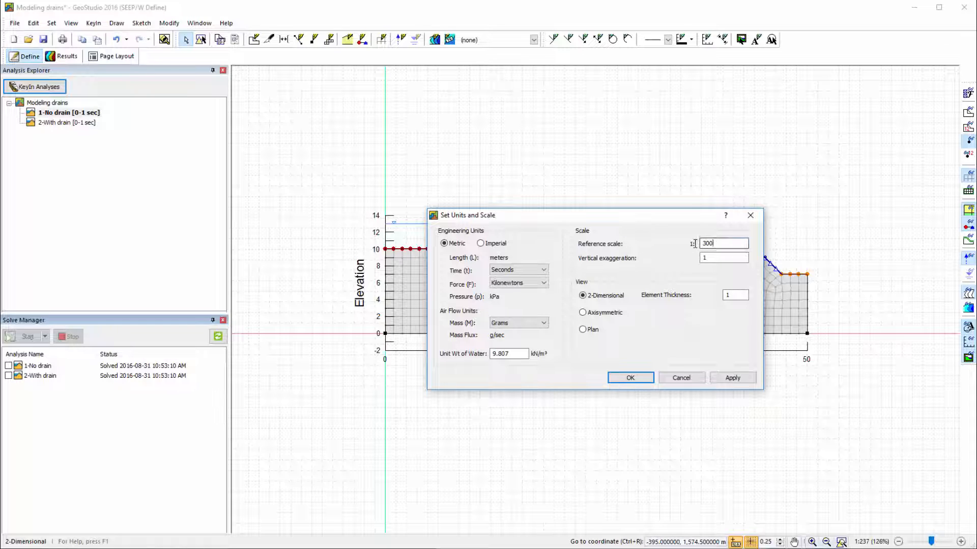
pyautogui.tripleClick(723, 243)
pyautogui.write('200')
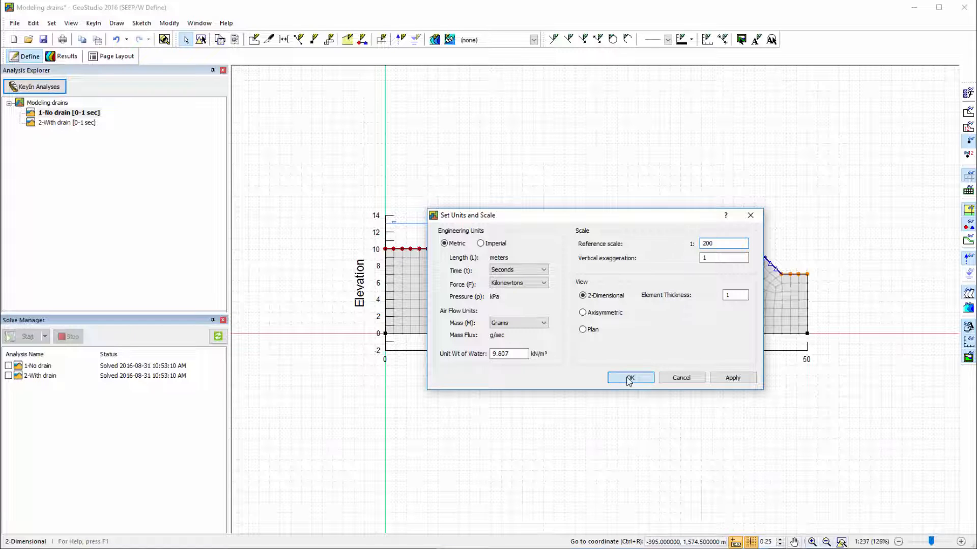
pyautogui.click(630, 379)
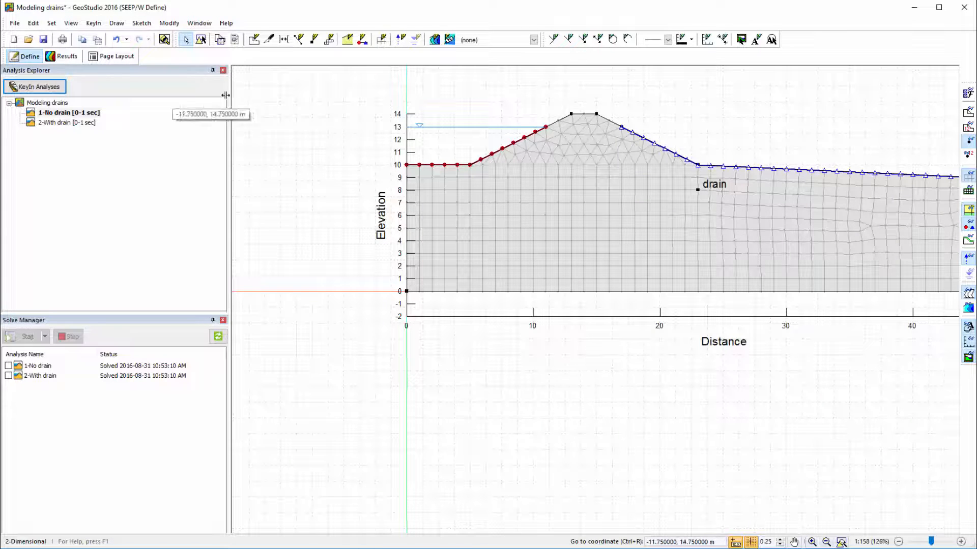
pyautogui.click(116, 56)
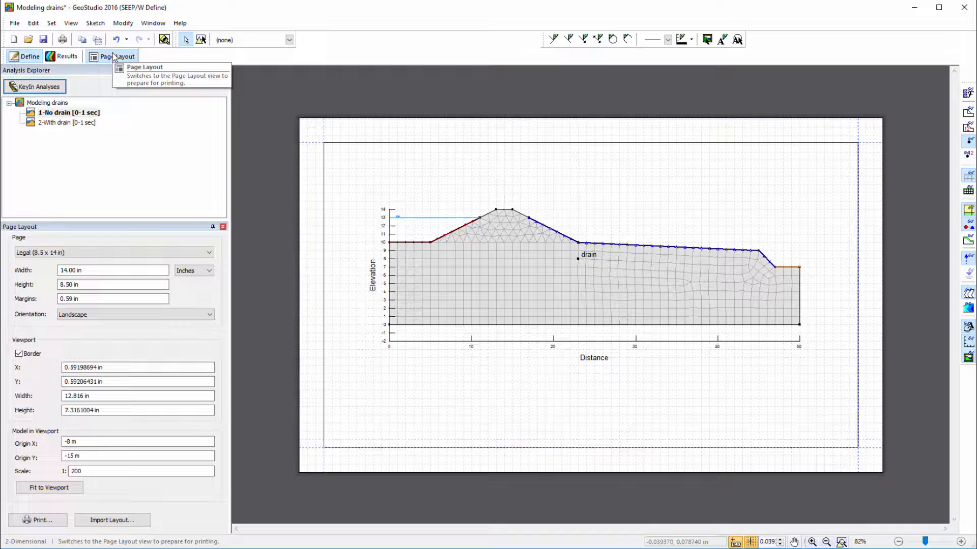
pyautogui.moveTo(383, 324)
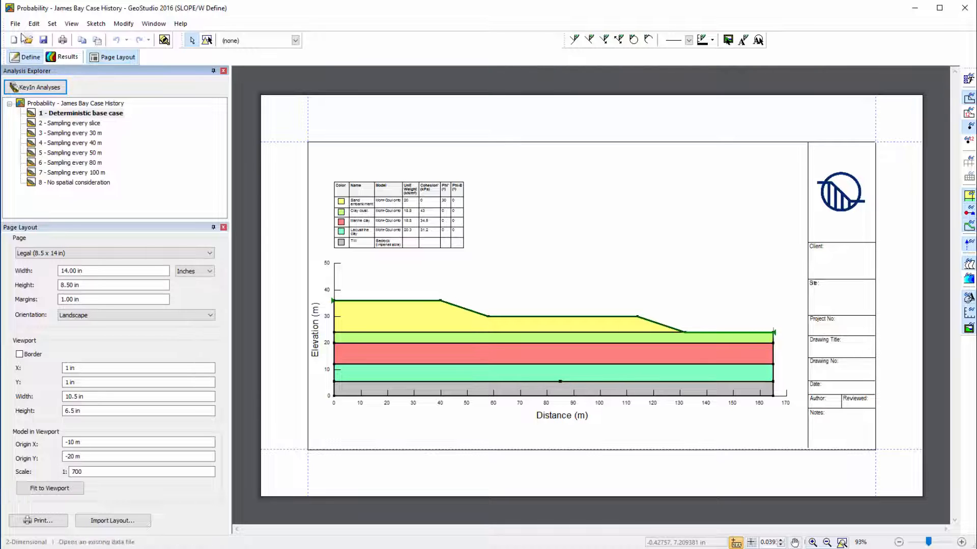
# - Open the Probability - James Bay Case History project from the File menu
pyautogui.click(14, 23)
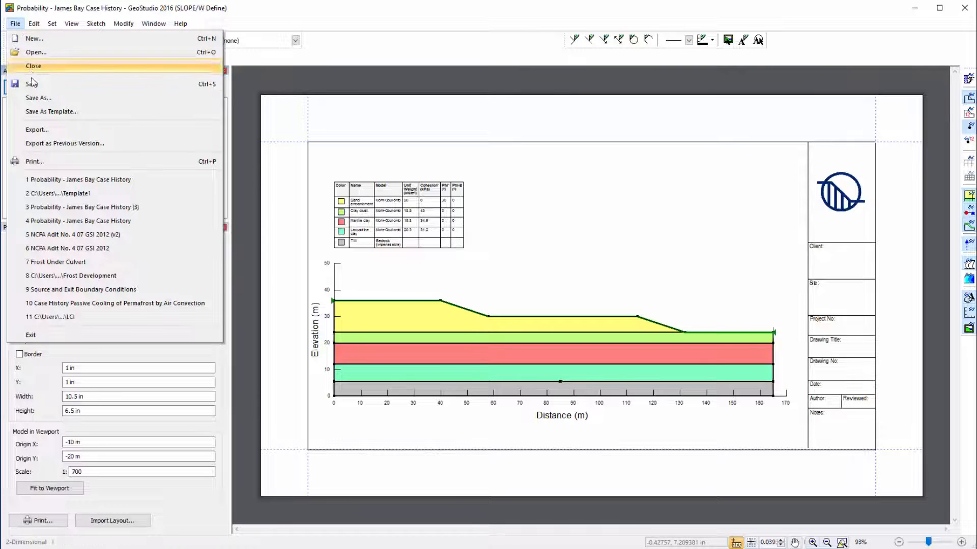
# - Save the James Bay page layout as a template named Template1
pyautogui.click(50, 112)
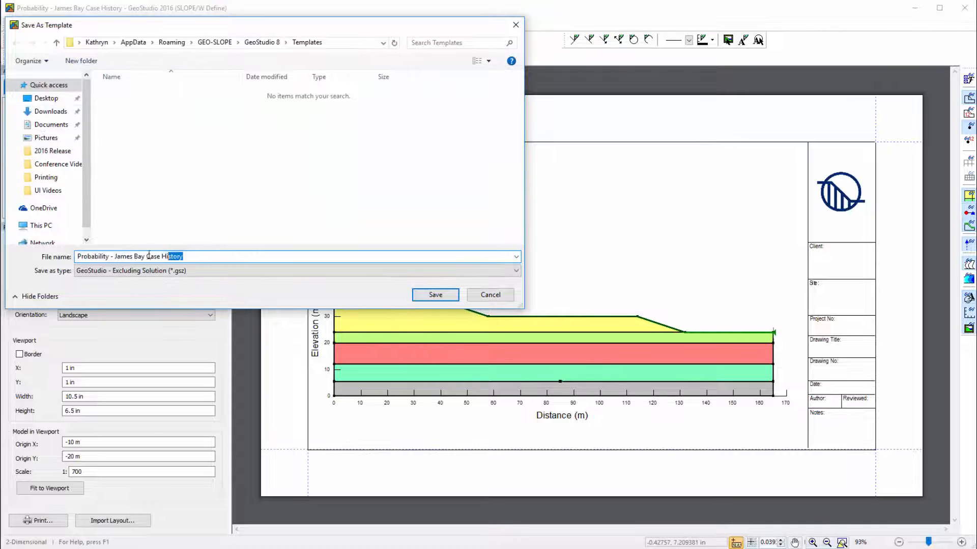
pyautogui.write('Template1')
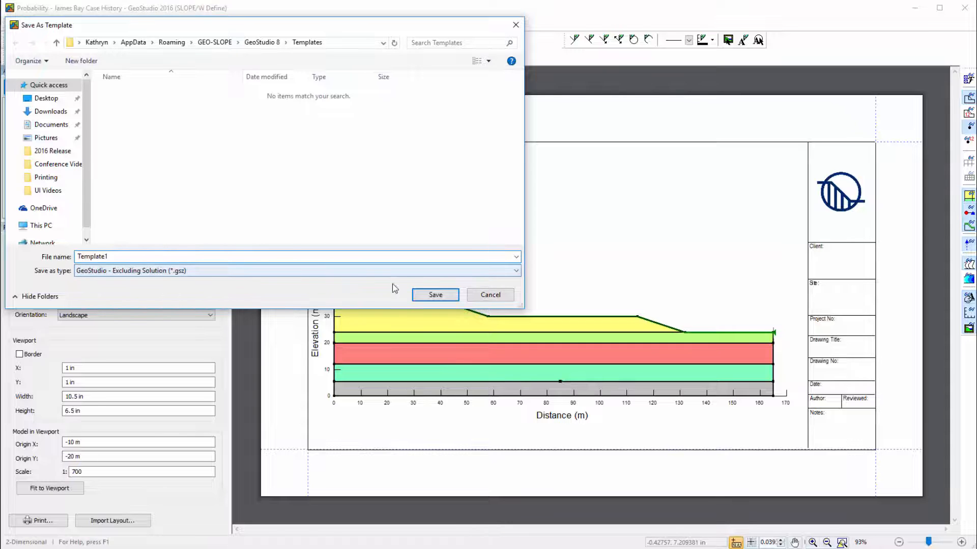
pyautogui.click(435, 295)
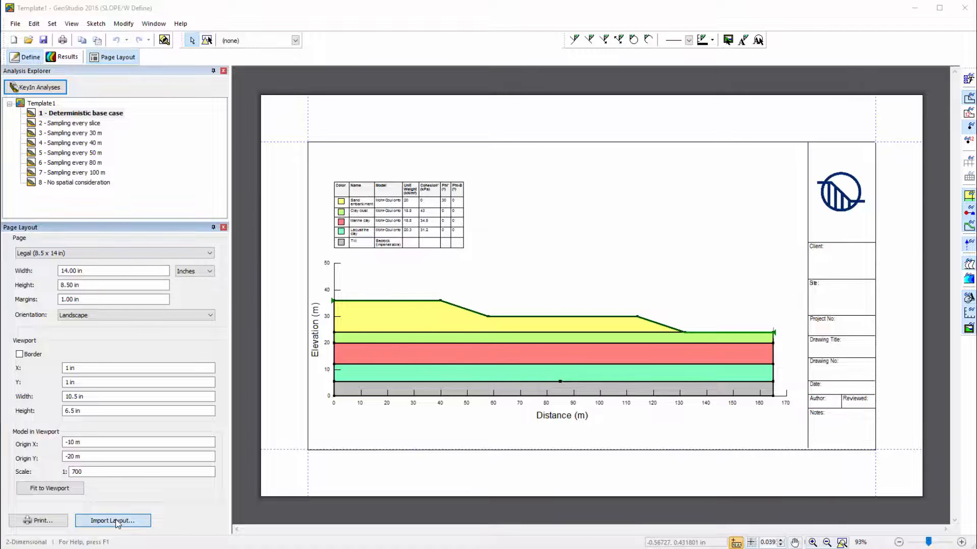
# - Import the Metric - Ledger layout from the GeoStudio 8 Templates folder
pyautogui.click(112, 521)
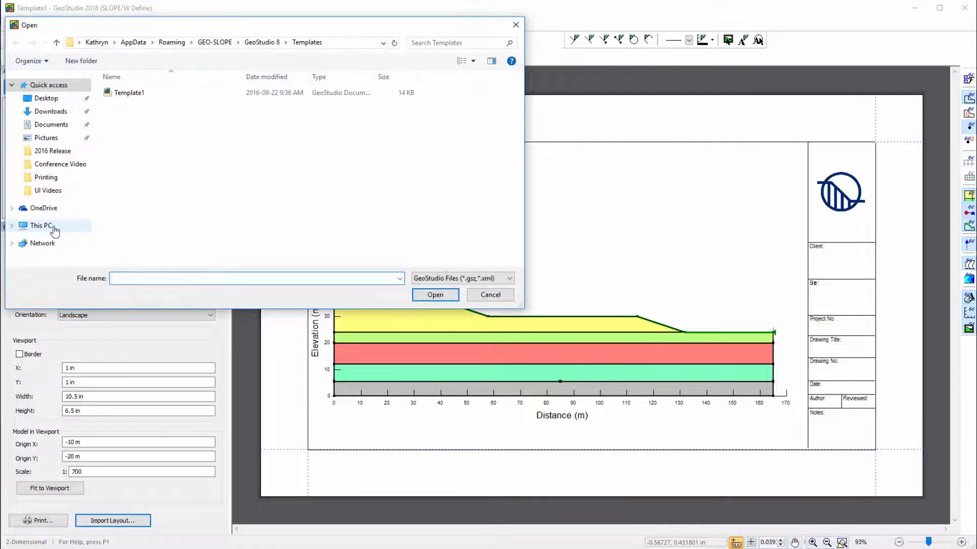
pyautogui.click(41, 225)
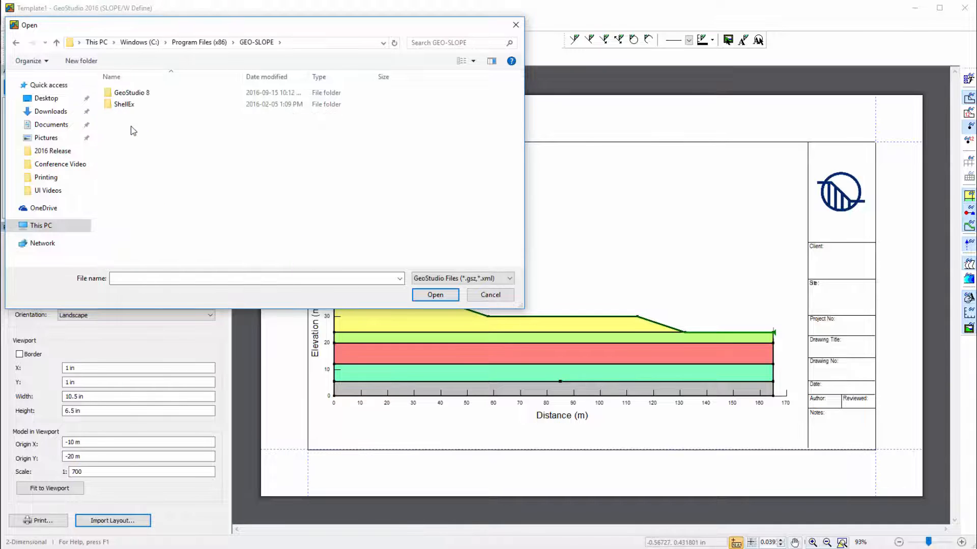
pyautogui.doubleClick(131, 93)
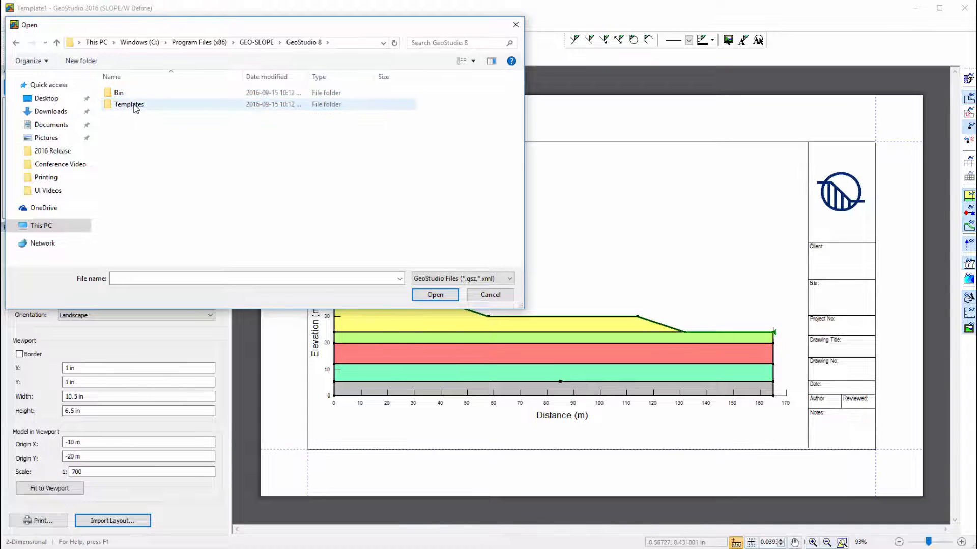
pyautogui.doubleClick(130, 104)
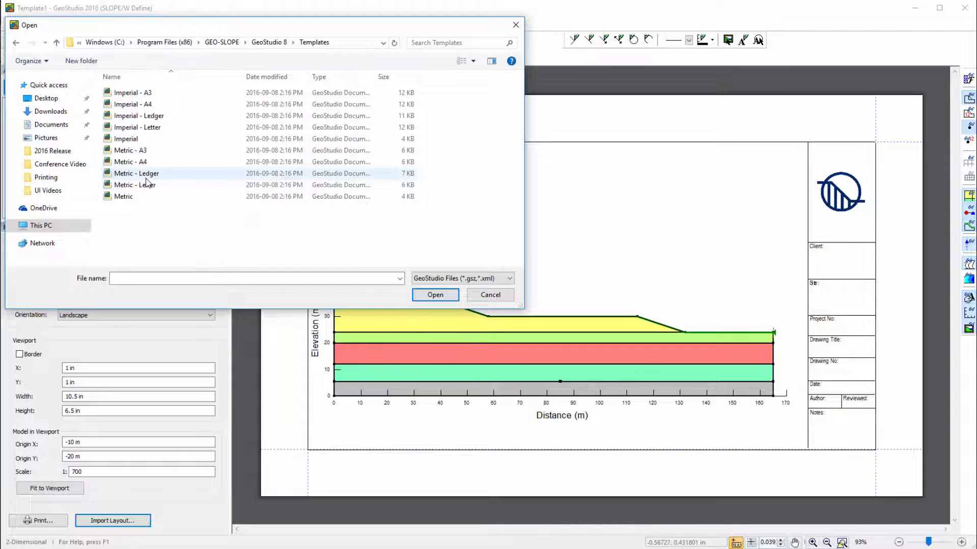
pyautogui.click(136, 173)
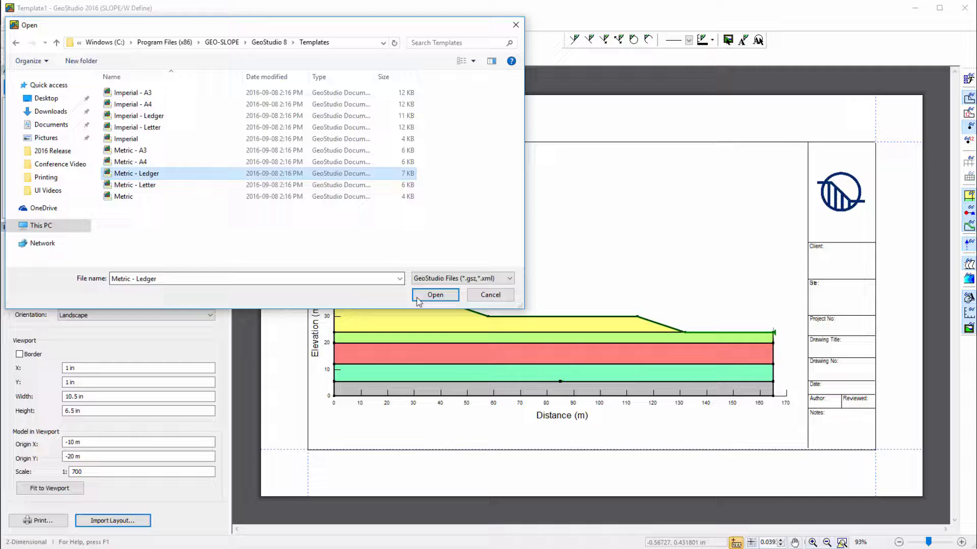
pyautogui.click(435, 295)
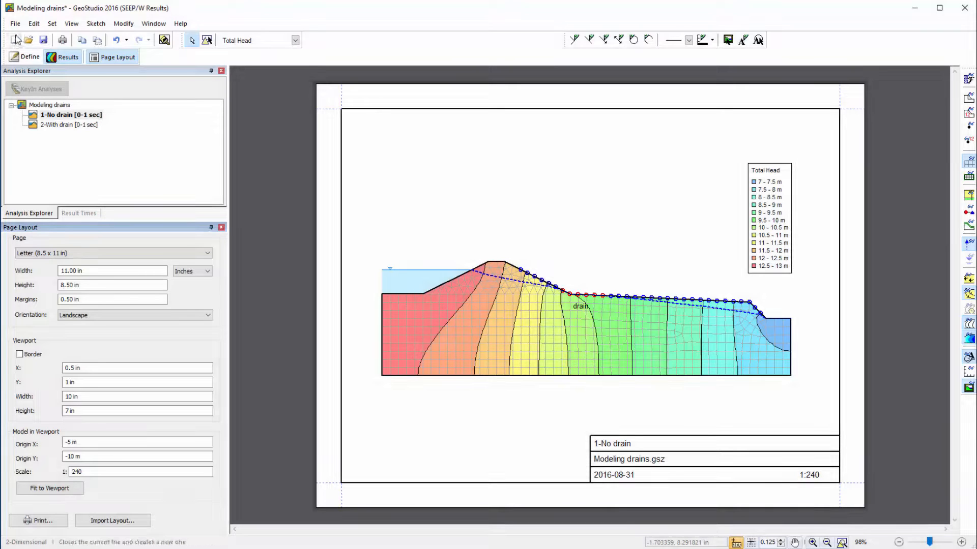
# - Bring up the Print dialog for the Modeling drains page layout
pyautogui.click(14, 24)
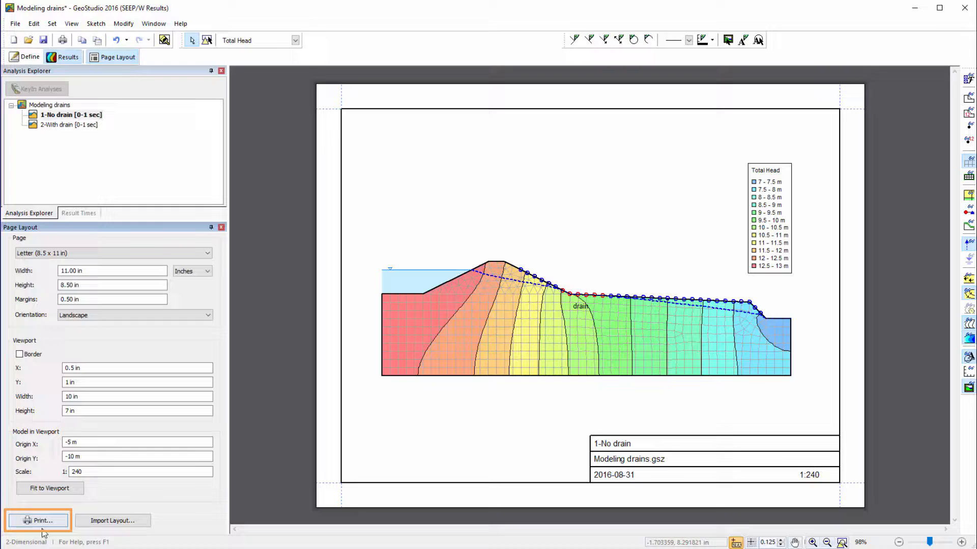
pyautogui.click(37, 521)
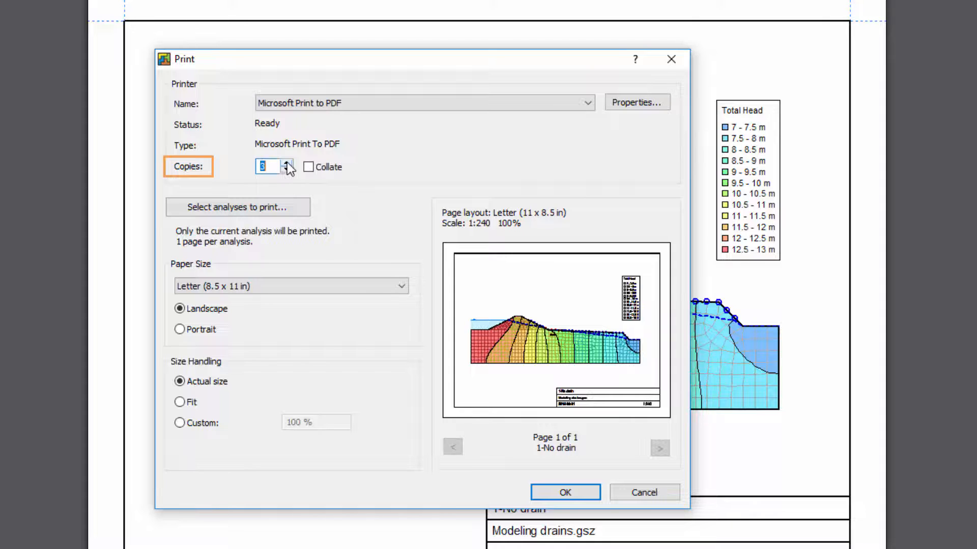
# - Set printing to 1 copy on Letter (8.5 x 11 in) paper at actual size
pyautogui.click(286, 169)
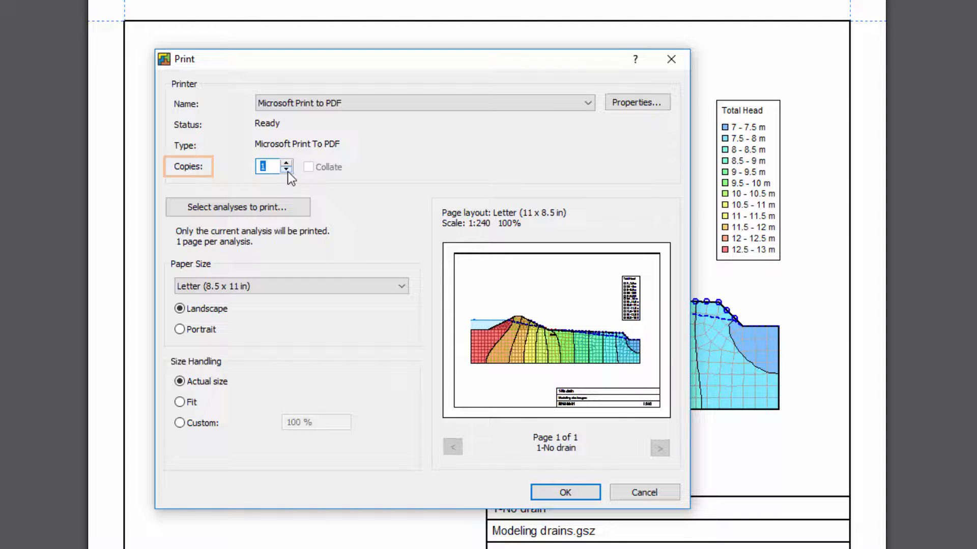
pyautogui.click(401, 286)
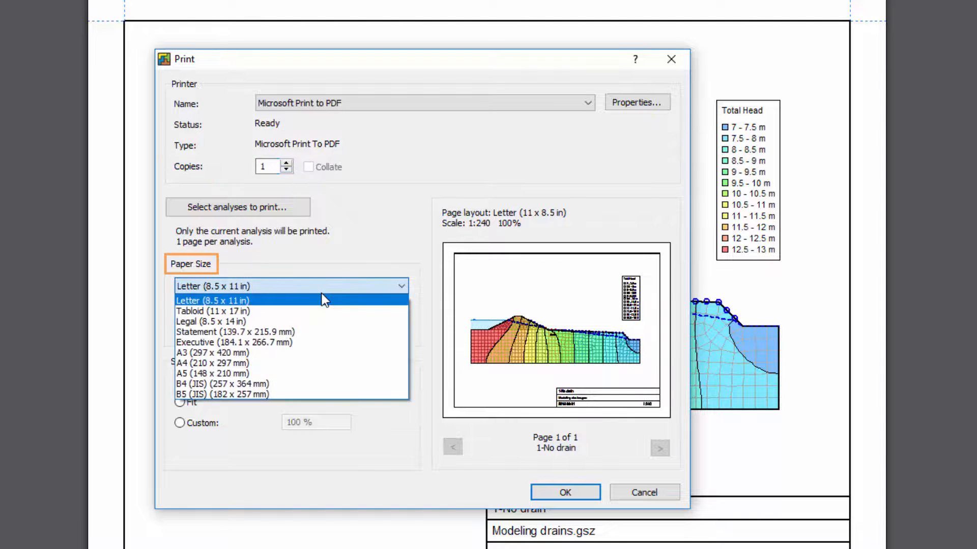
pyautogui.click(212, 301)
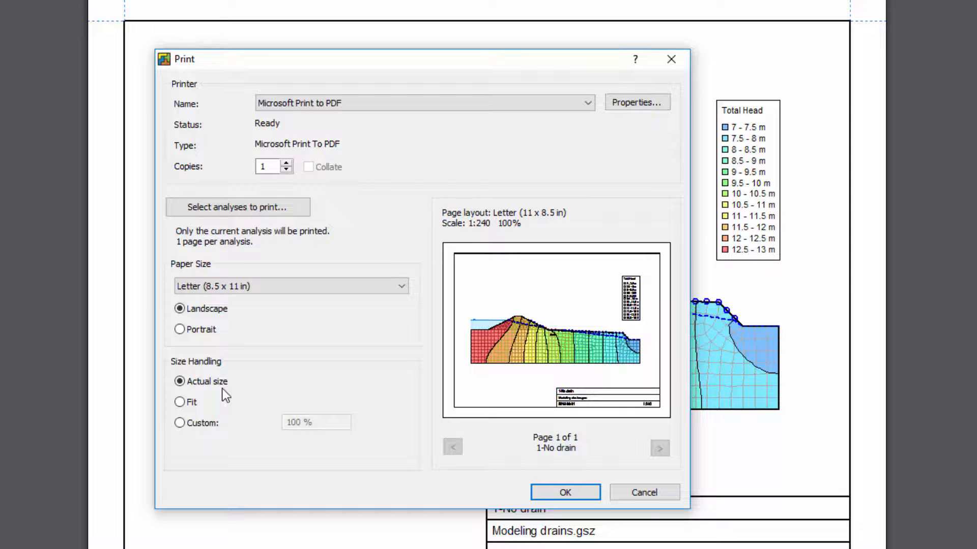
pyautogui.click(290, 286)
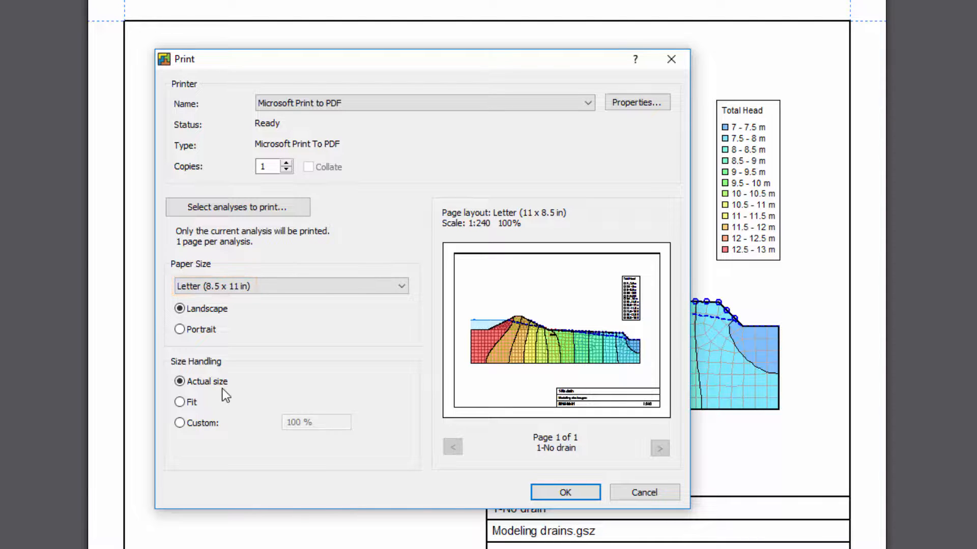
pyautogui.click(203, 382)
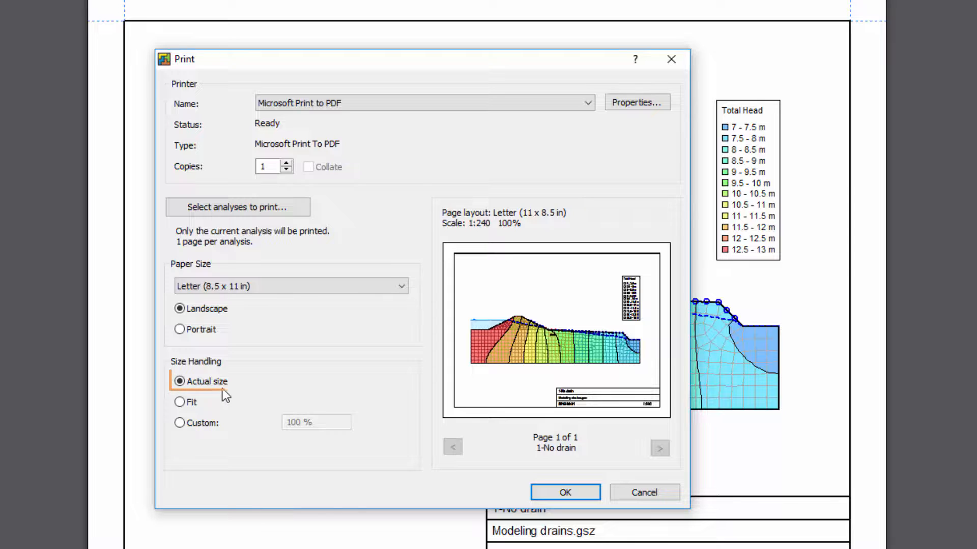
pyautogui.click(200, 380)
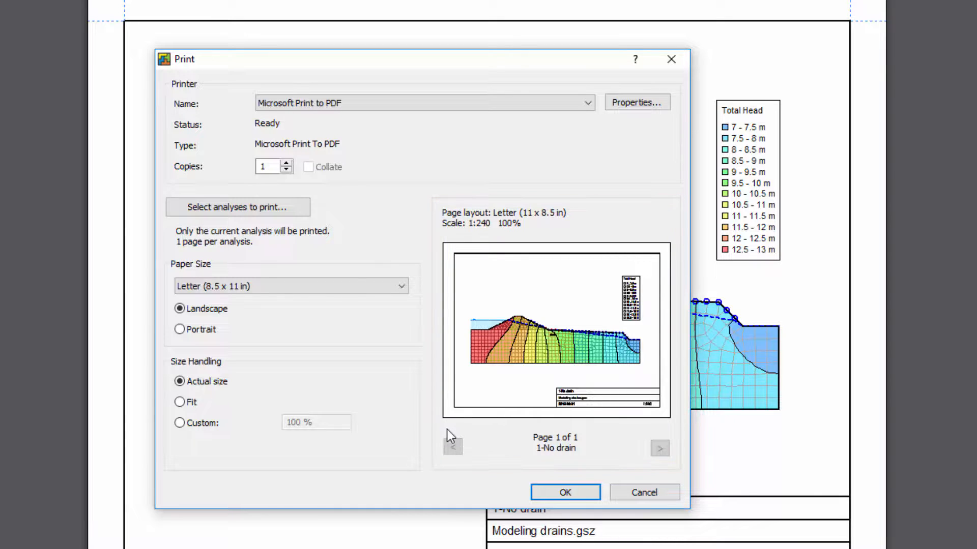
# - Scale the printout to a custom 200% and step through preview pages 2 to 4
pyautogui.click(180, 423)
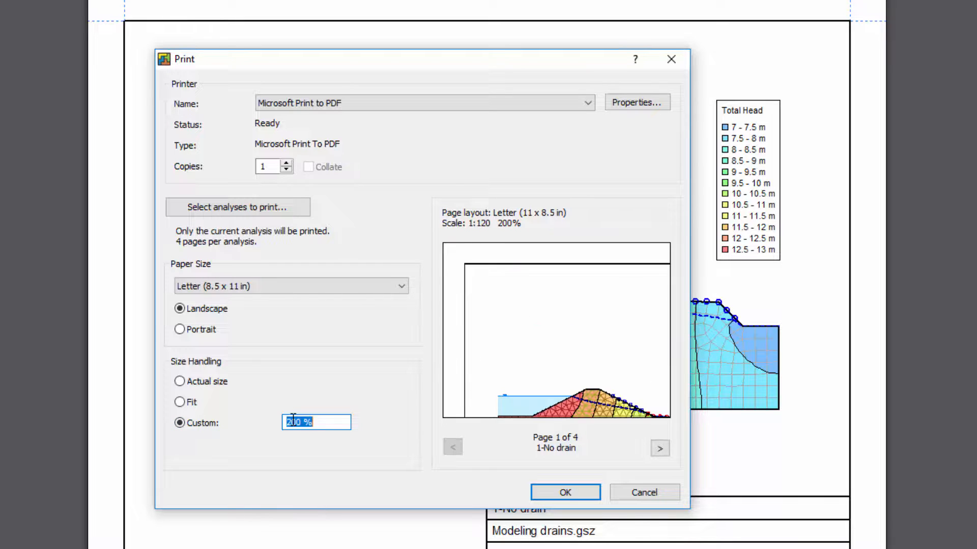
pyautogui.click(659, 448)
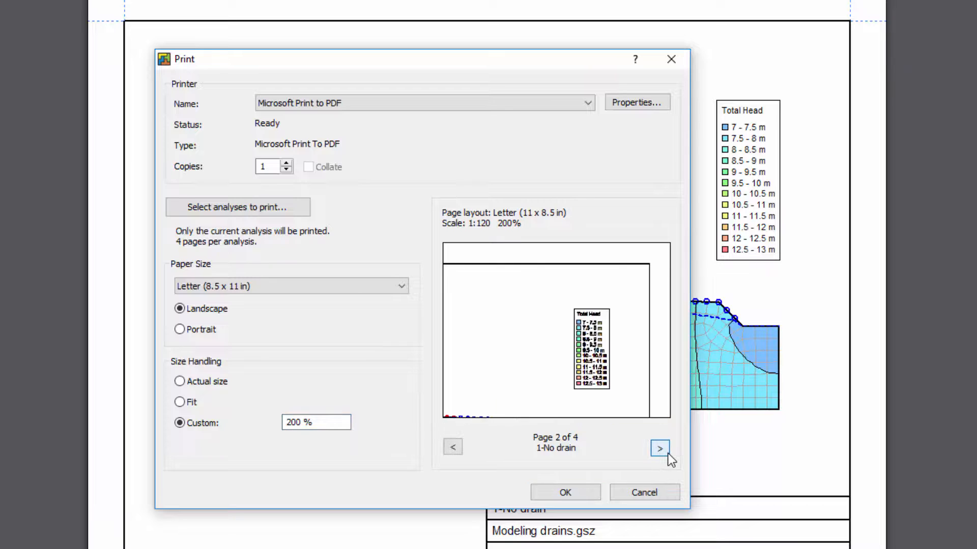
pyautogui.click(659, 448)
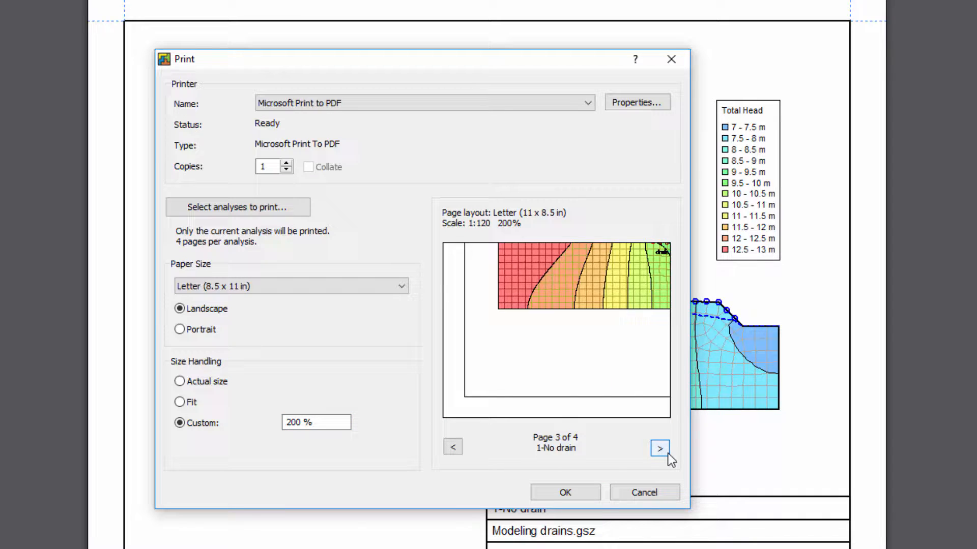
pyautogui.click(659, 448)
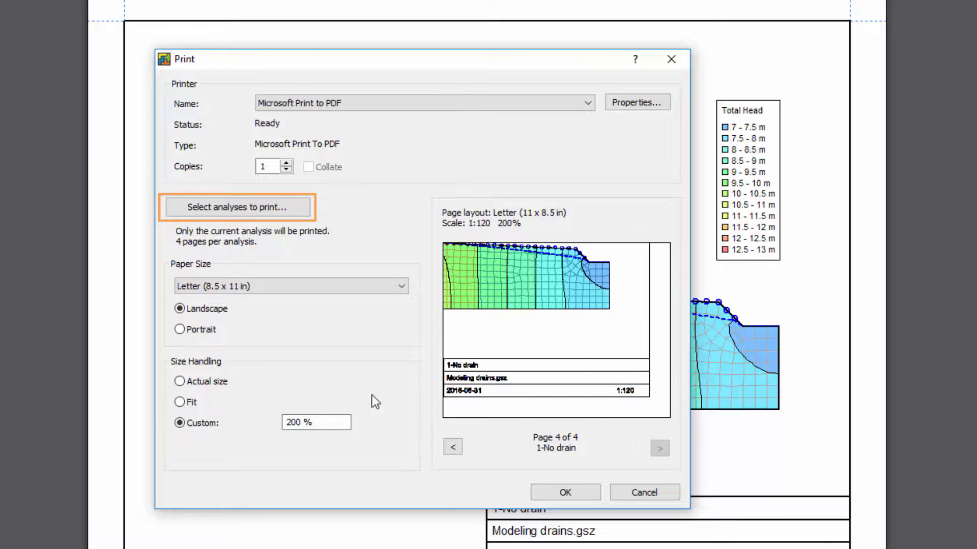
# - Select both 1-No drain and 2-With drain for printing and preview the With drain page
pyautogui.click(180, 382)
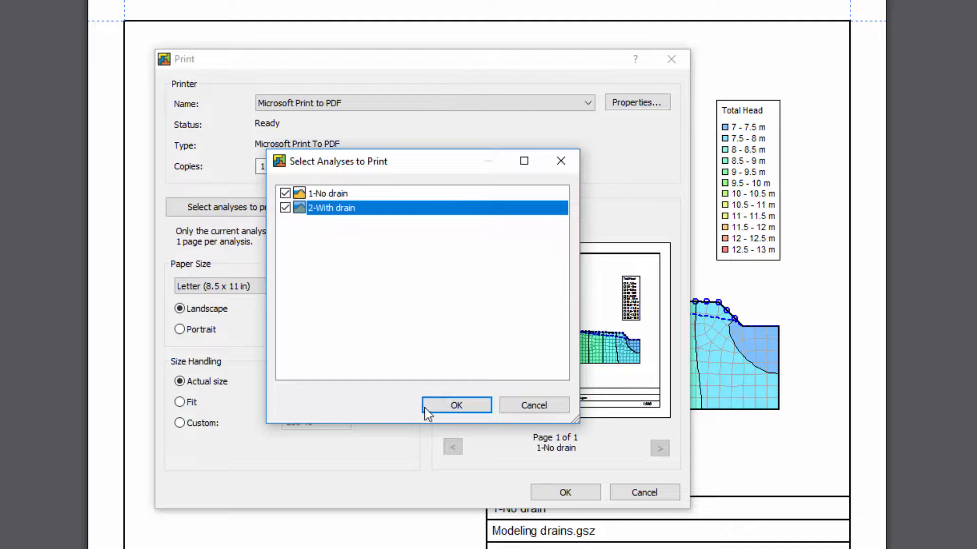
pyautogui.click(456, 405)
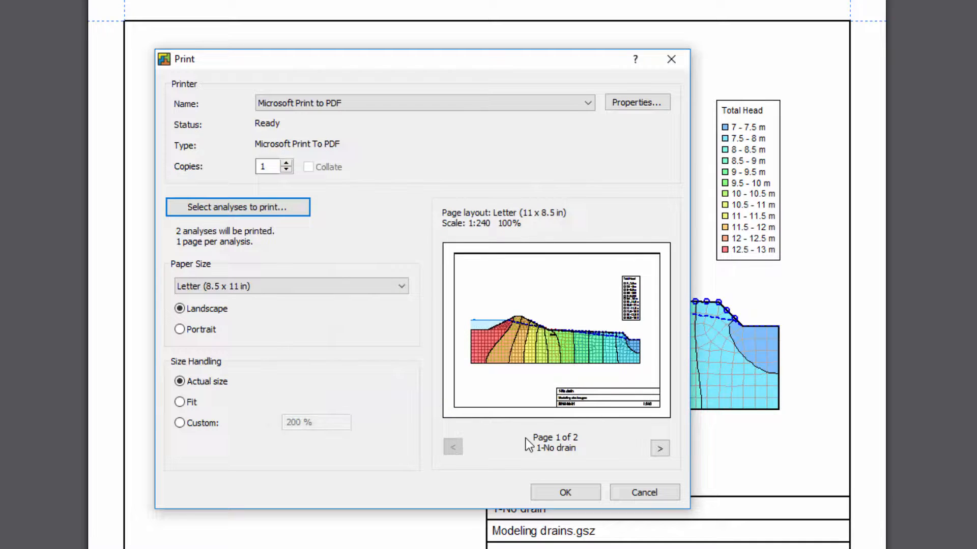
pyautogui.click(660, 448)
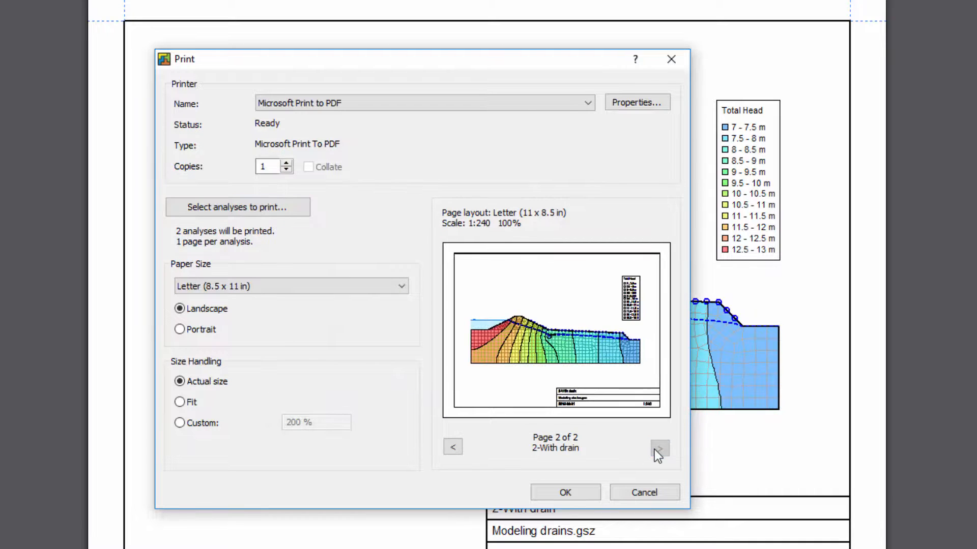